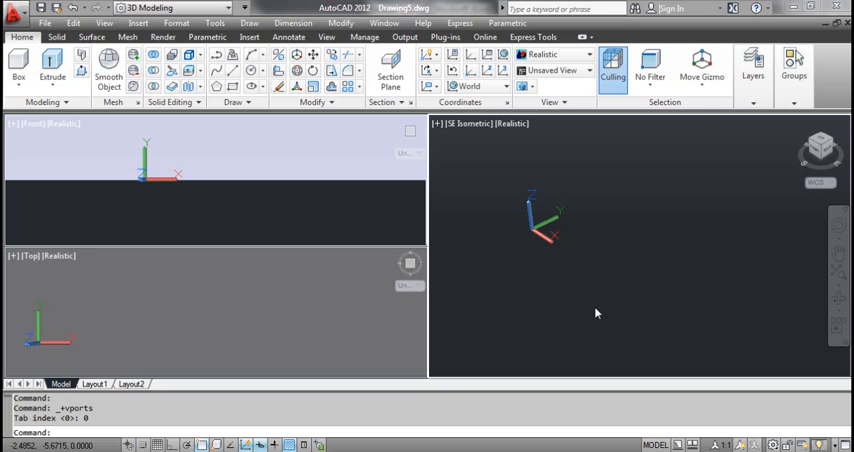
pyautogui.moveTo(416, 168)
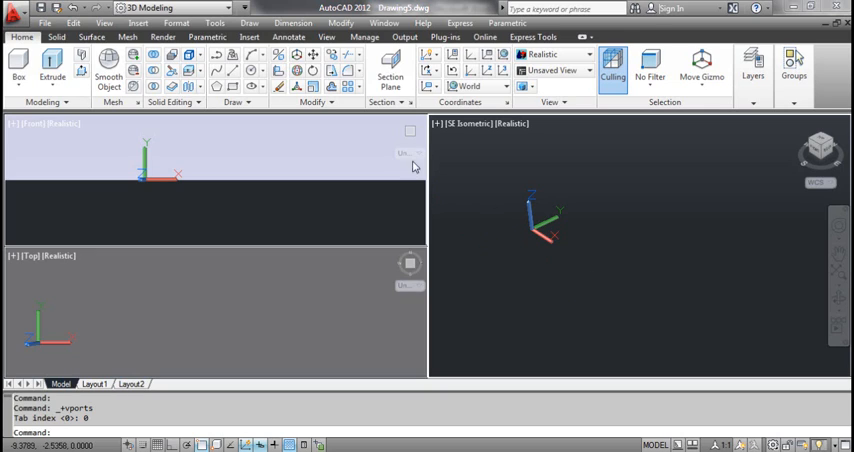
pyautogui.moveTo(390, 76)
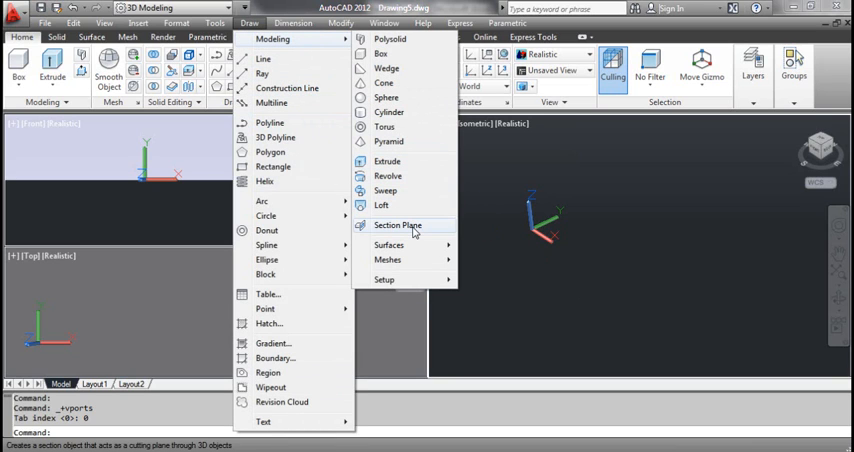
# - Create a pyramid solid via Draw > Modeling > Pyramid and window-select it
pyautogui.click(396, 224)
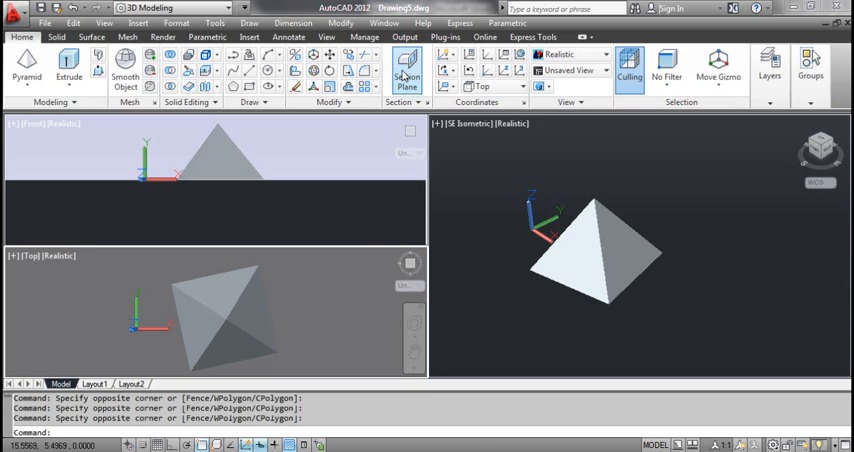
pyautogui.click(406, 68)
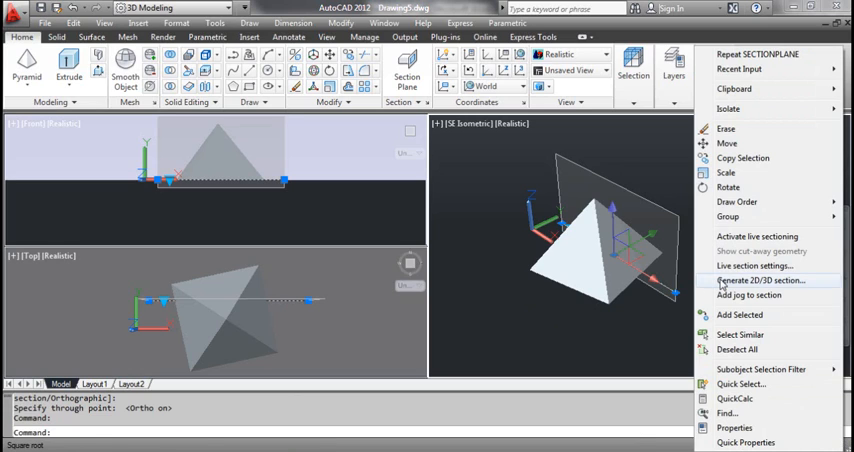
# - Bring up the Generate Section/Elevation options from the section plane's right-click menu
pyautogui.click(762, 280)
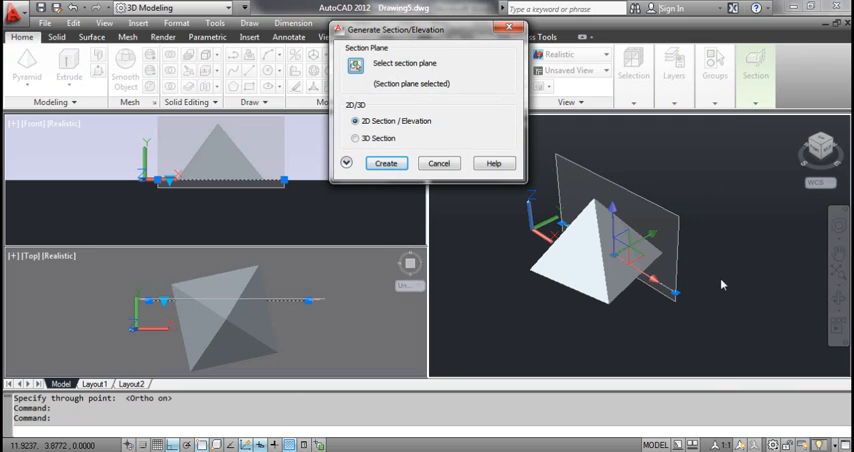
# - Choose 3D Section as the output and create the section block for insertion
pyautogui.click(356, 138)
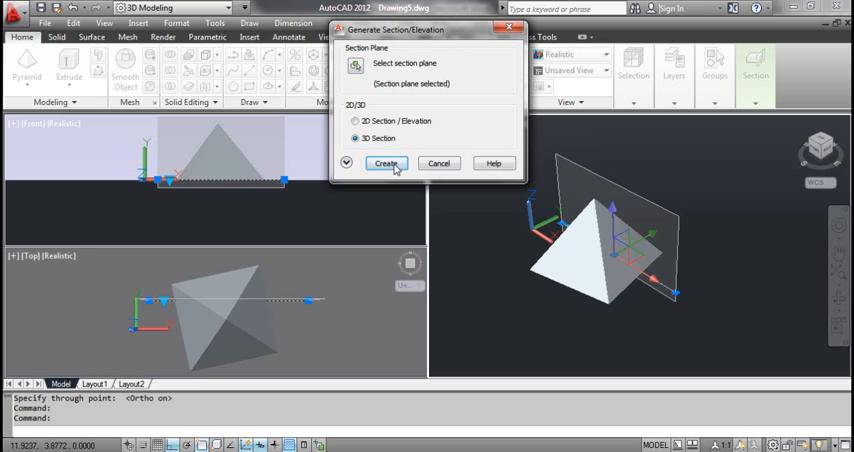
pyautogui.click(388, 164)
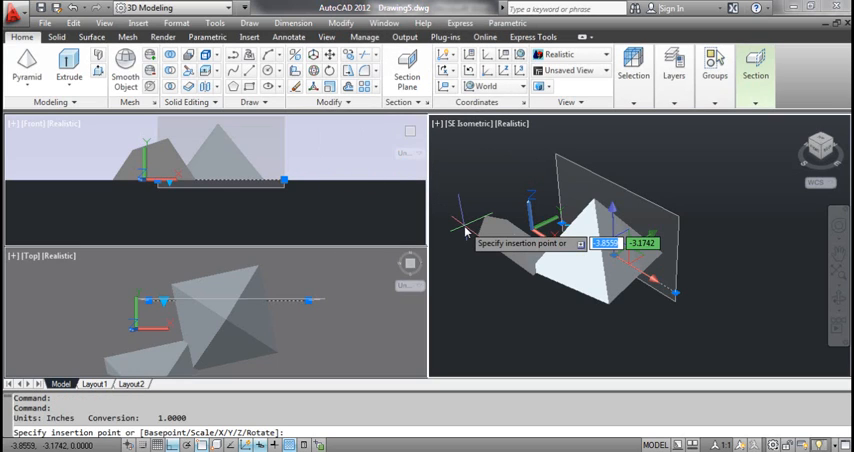